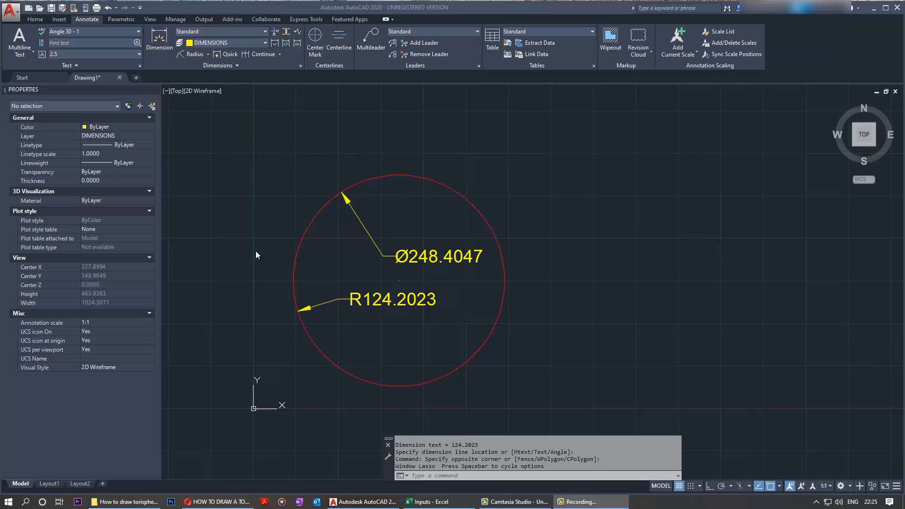
mouse_move(505, 263)
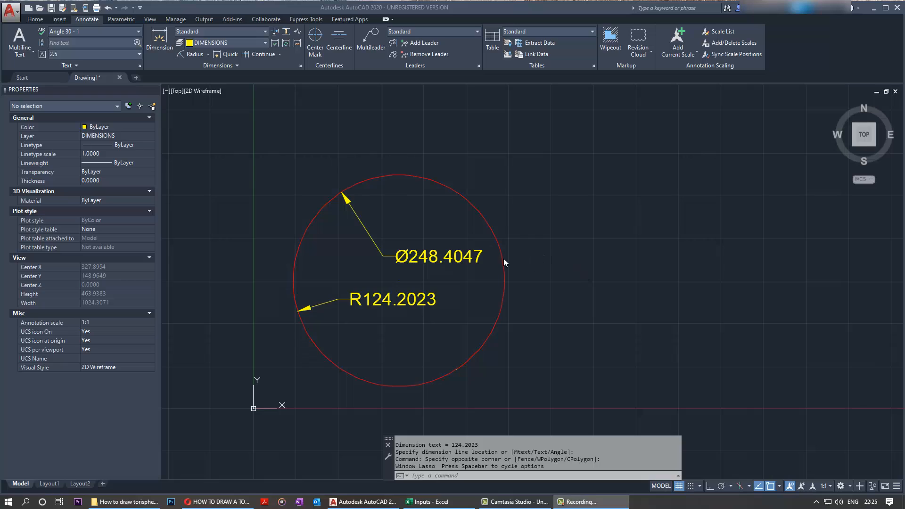
mouse_move(450, 275)
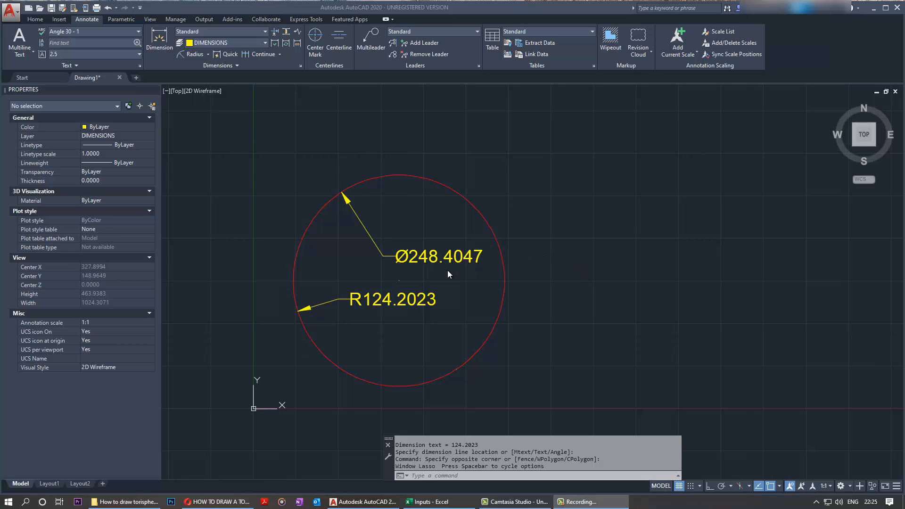
mouse_move(475, 272)
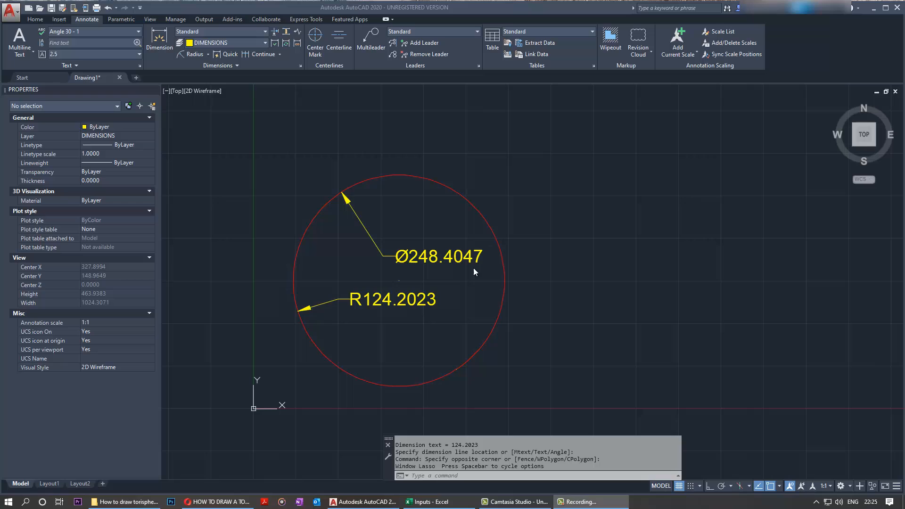
mouse_move(471, 273)
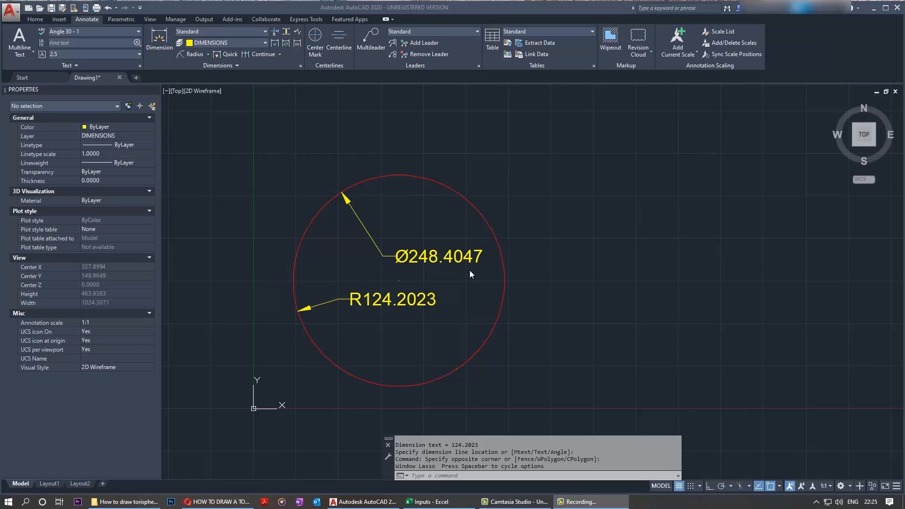
mouse_move(476, 121)
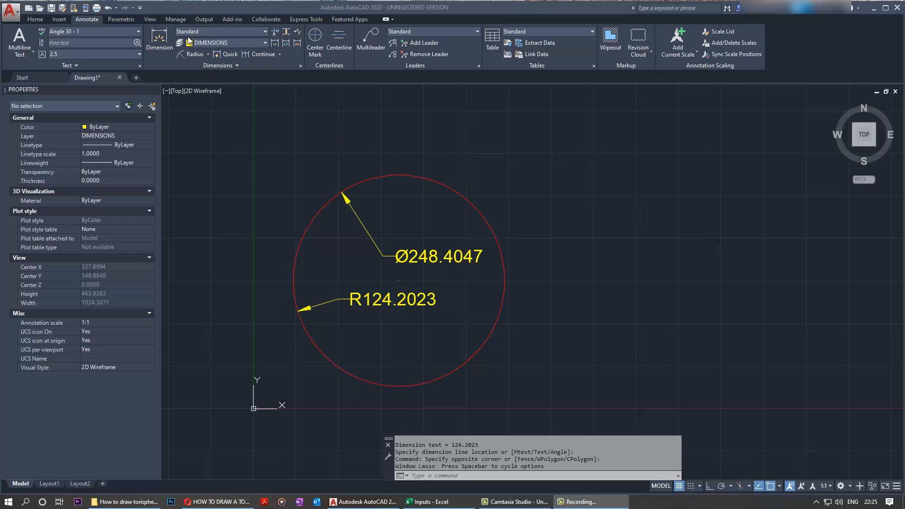
mouse_move(265, 83)
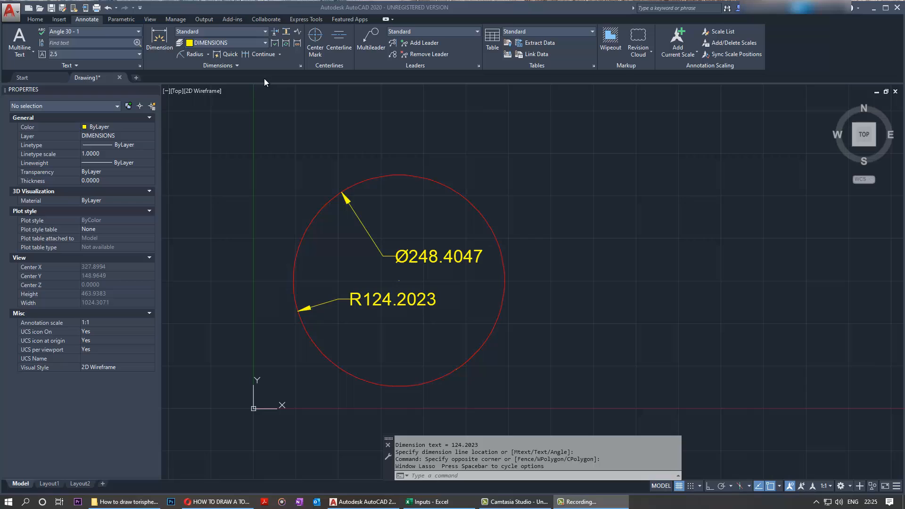
mouse_move(588, 202)
type("DIMSTY")
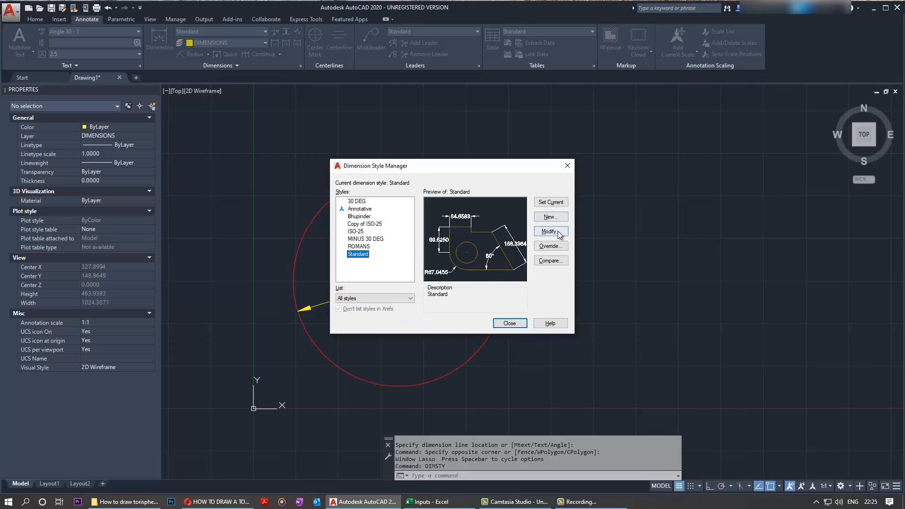
Step: Choose Modify on the Standard dimension style in the Dimension Style Manager
left_click(547, 231)
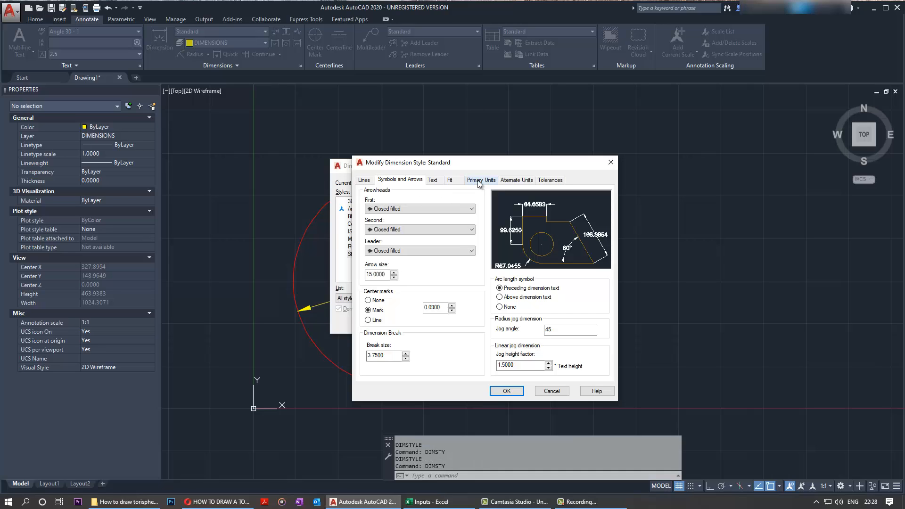
Step: Set linear and angular precision to 0 on the Standard style's Primary Units tab
left_click(481, 180)
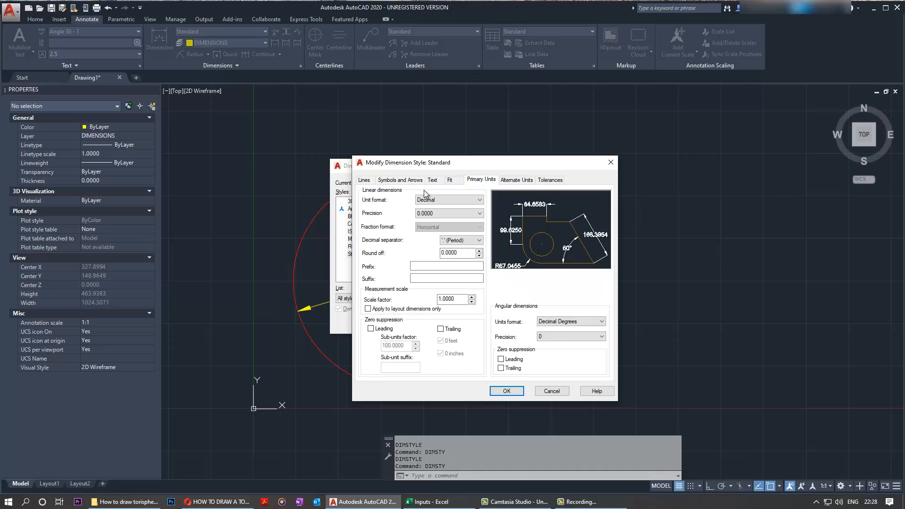
mouse_move(392, 198)
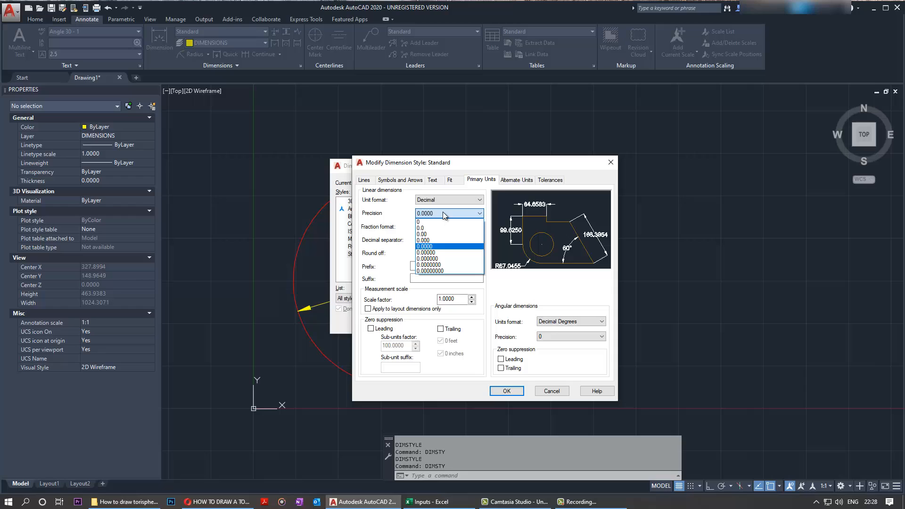
left_click(424, 221)
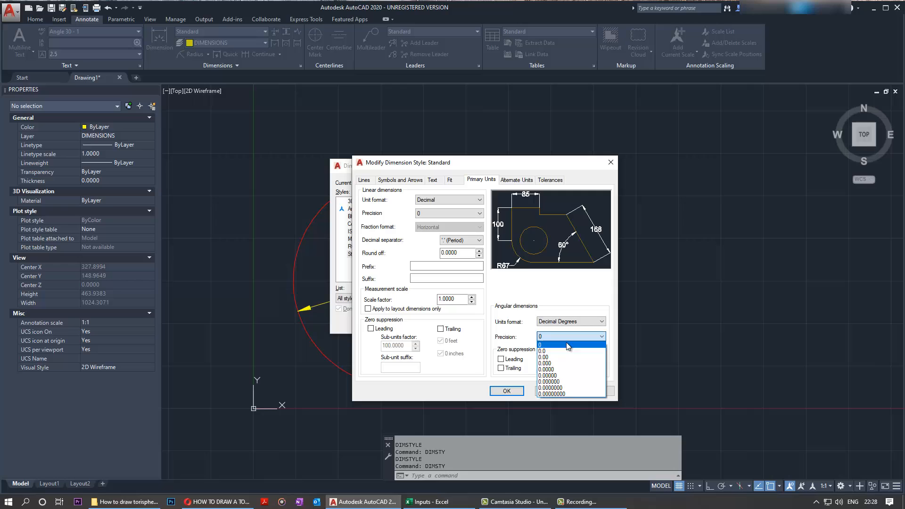
left_click(506, 391)
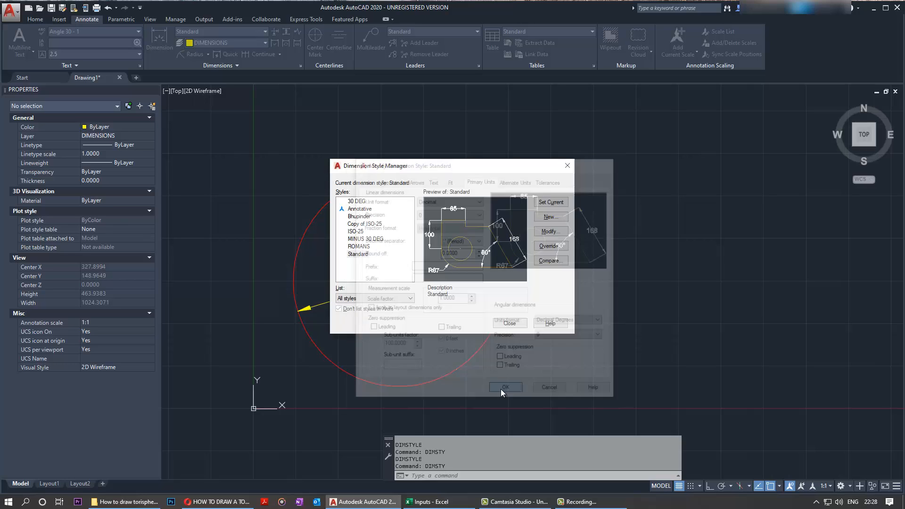
Step: Close the Dimension Style Manager so the circle dimensions update to Ø248 and R124
left_click(505, 387)
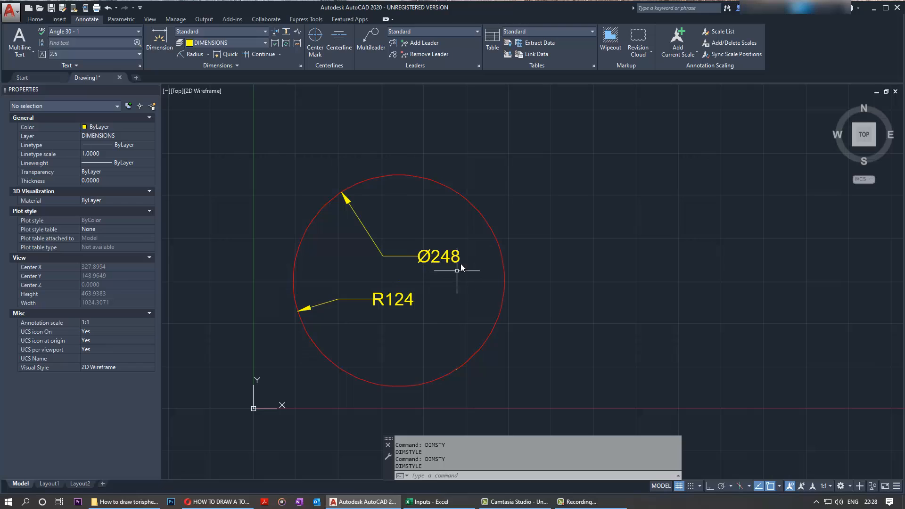
mouse_move(499, 262)
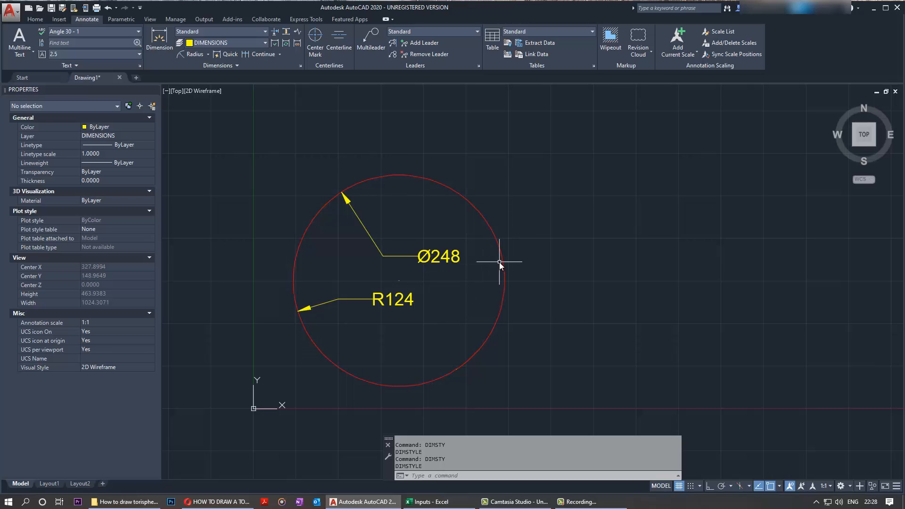
mouse_move(448, 305)
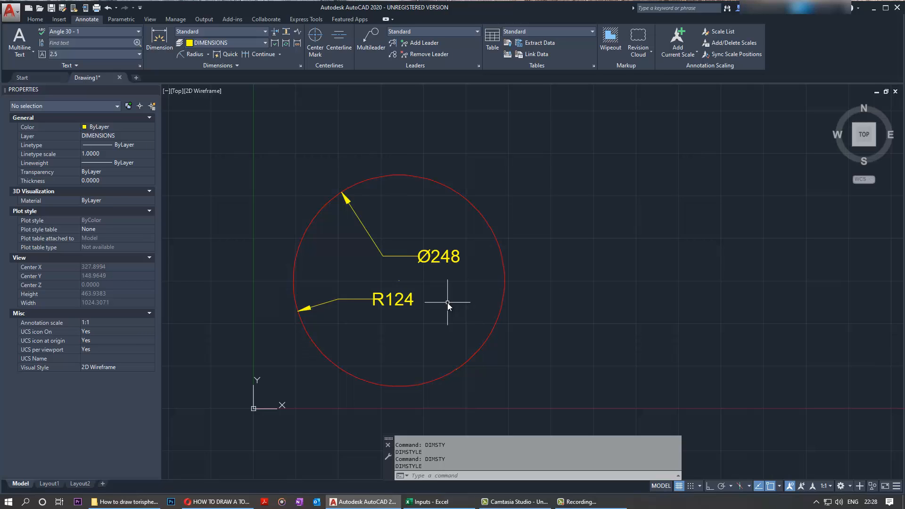
mouse_move(450, 317)
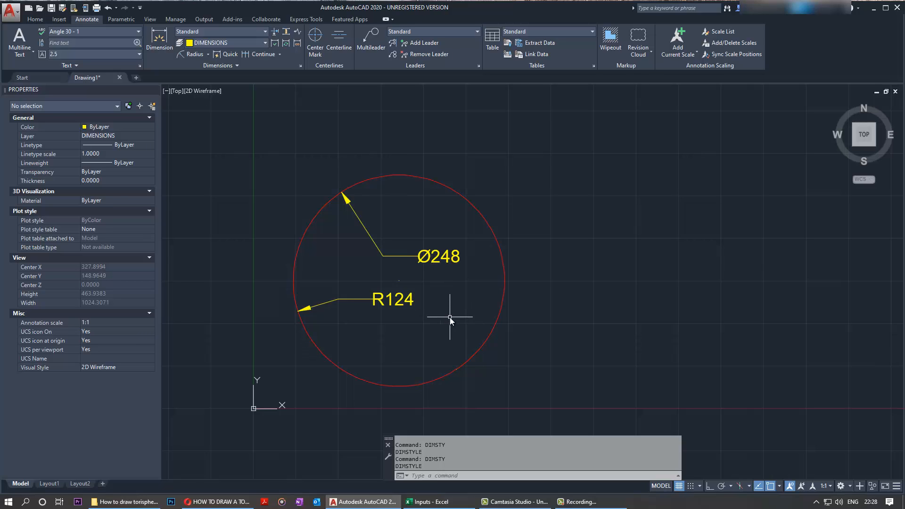